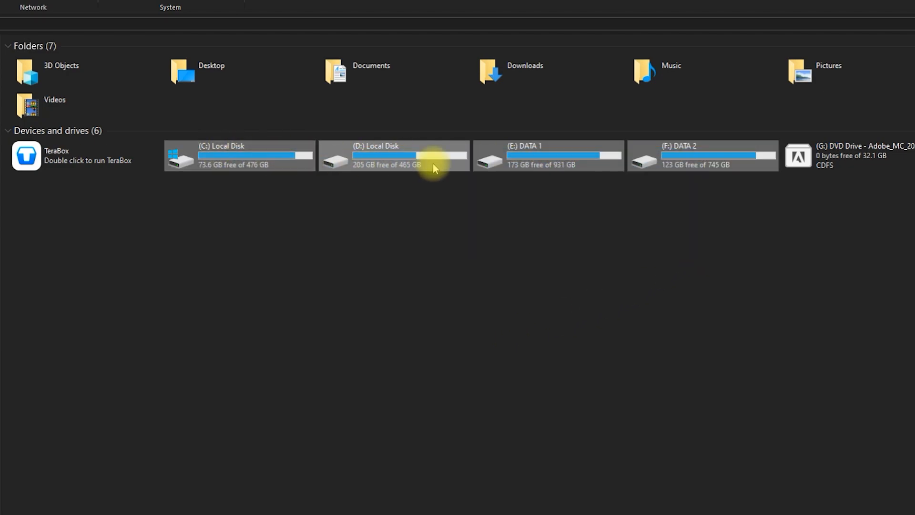
# Select the D: Local Disk (205 GB free of 465 GB) in This PC.
pyautogui.click(394, 155)
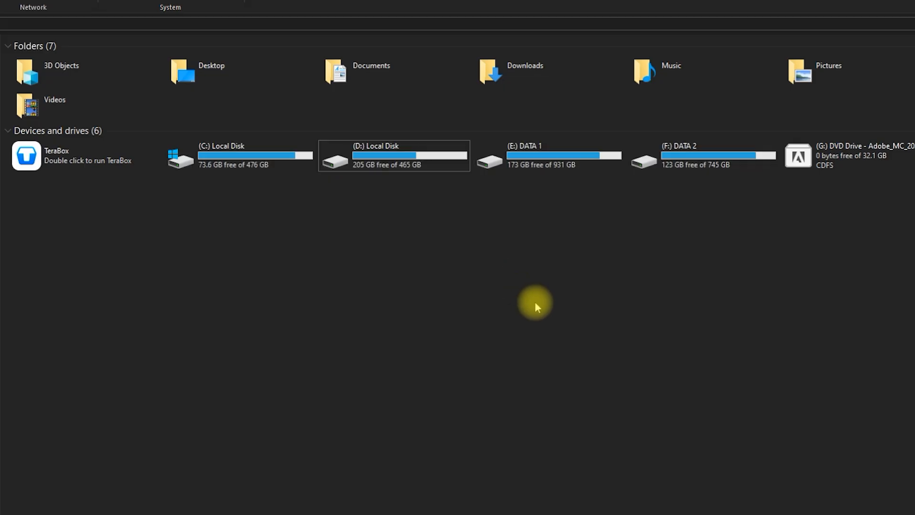
pyautogui.moveTo(459, 292)
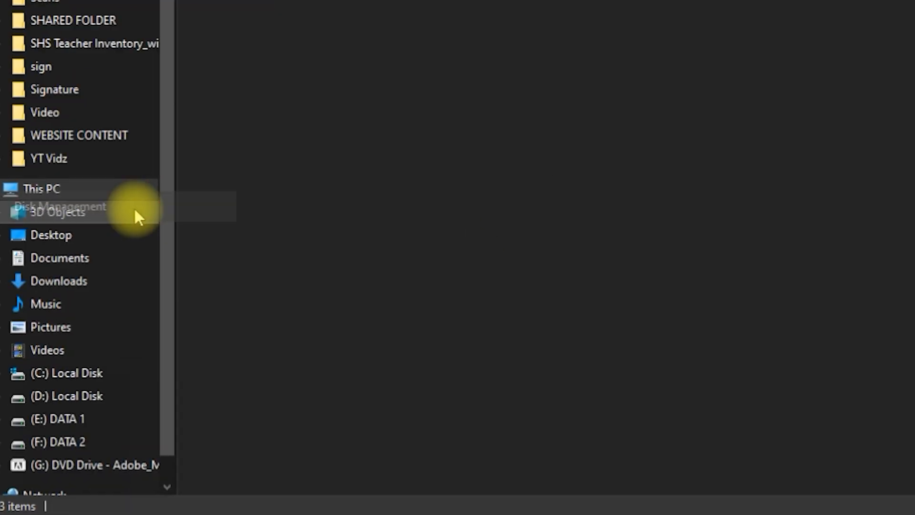
# Bring up Disk Management showing Disk 1's 465.76 GB D: partition.
pyautogui.click(61, 206)
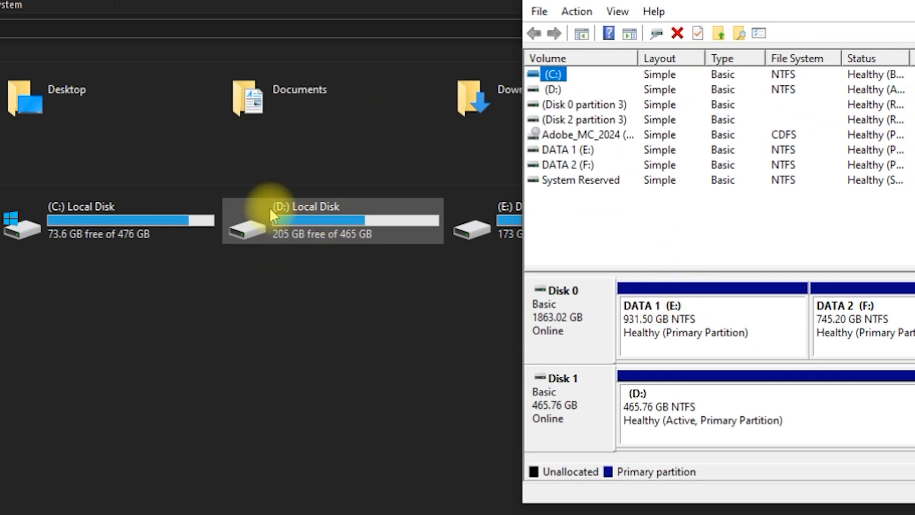
pyautogui.moveTo(277, 242)
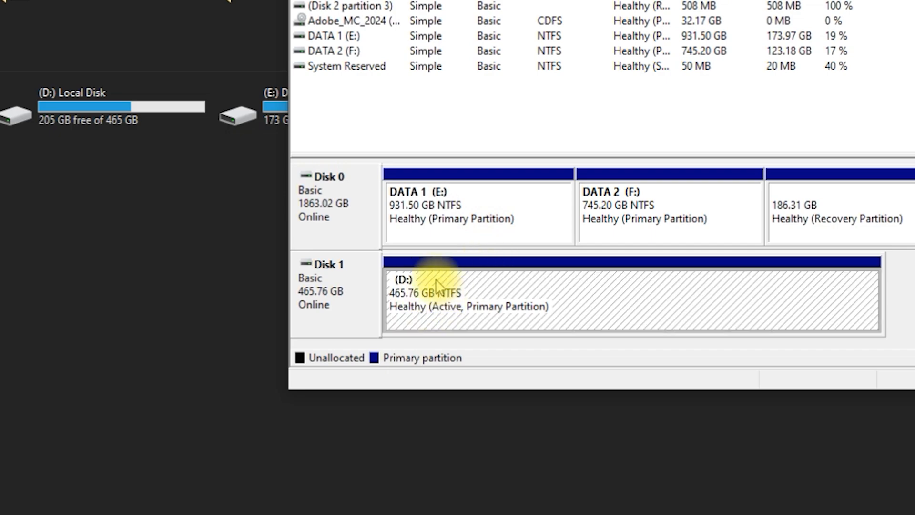
pyautogui.moveTo(558, 298)
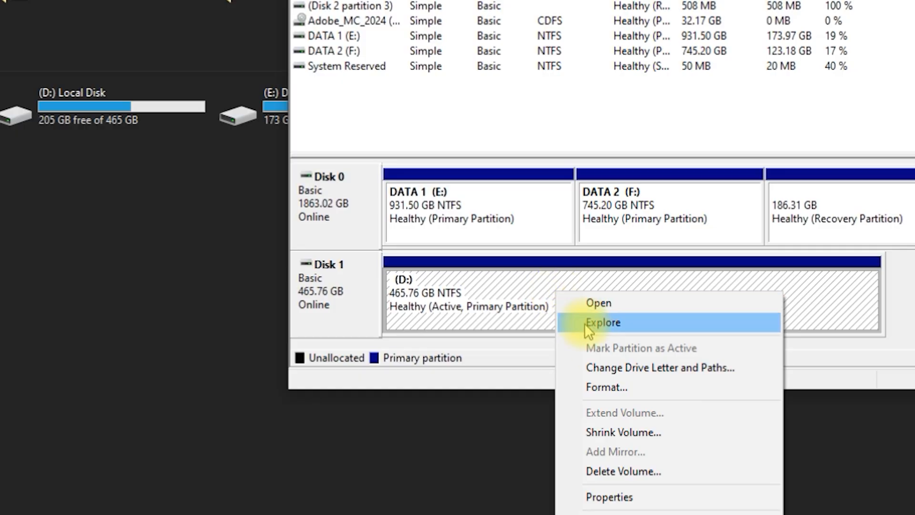
pyautogui.moveTo(622, 433)
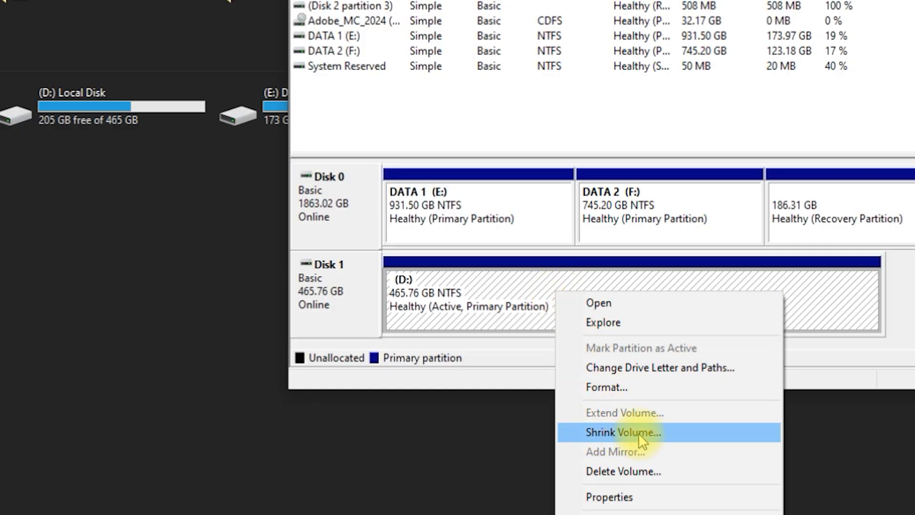
# Shrink the D: volume by 100000 MB, leaving 97.66 GB unallocated.
pyautogui.click(623, 433)
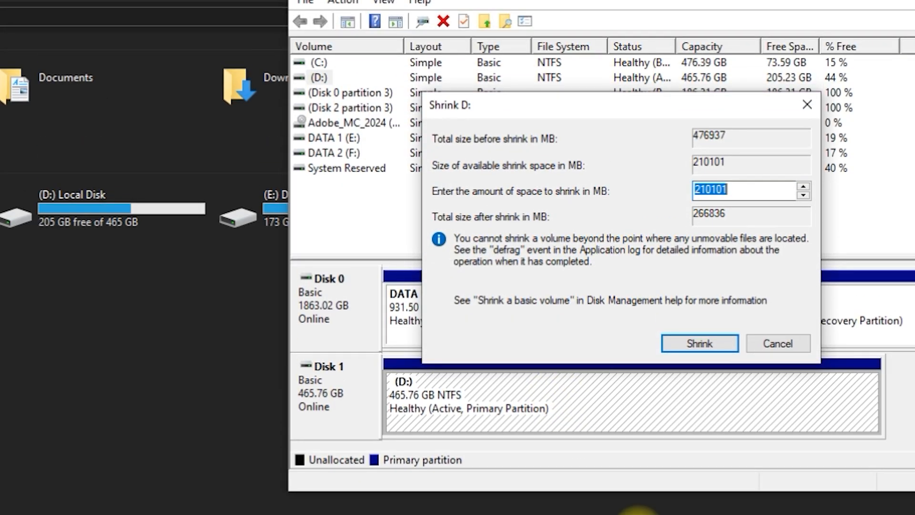
pyautogui.moveTo(686, 184)
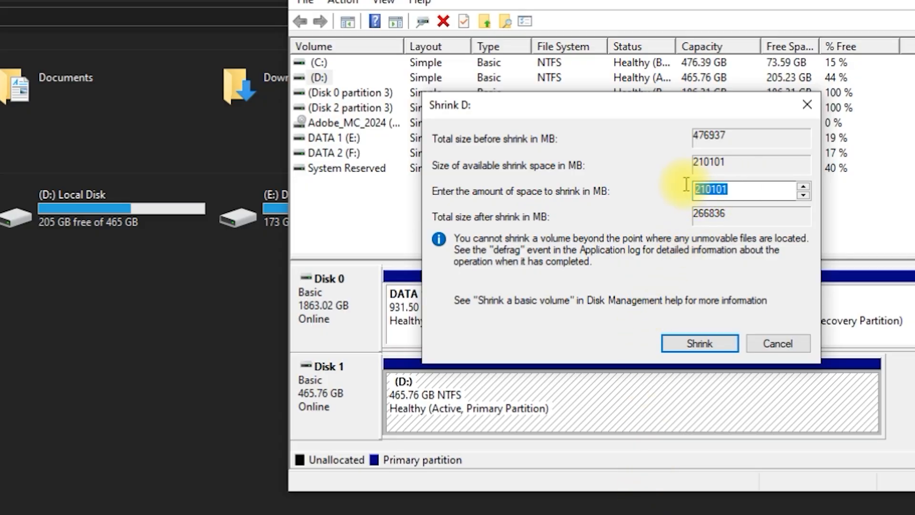
pyautogui.write('100')
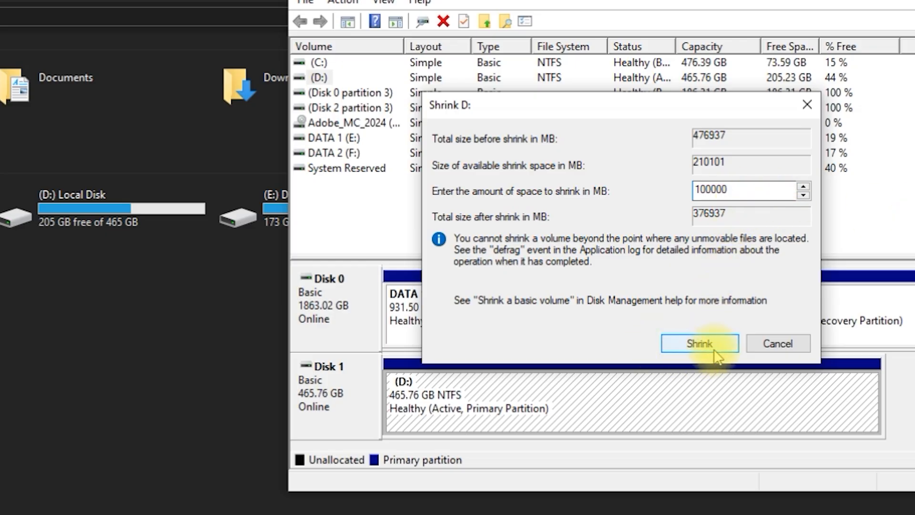
pyautogui.click(698, 343)
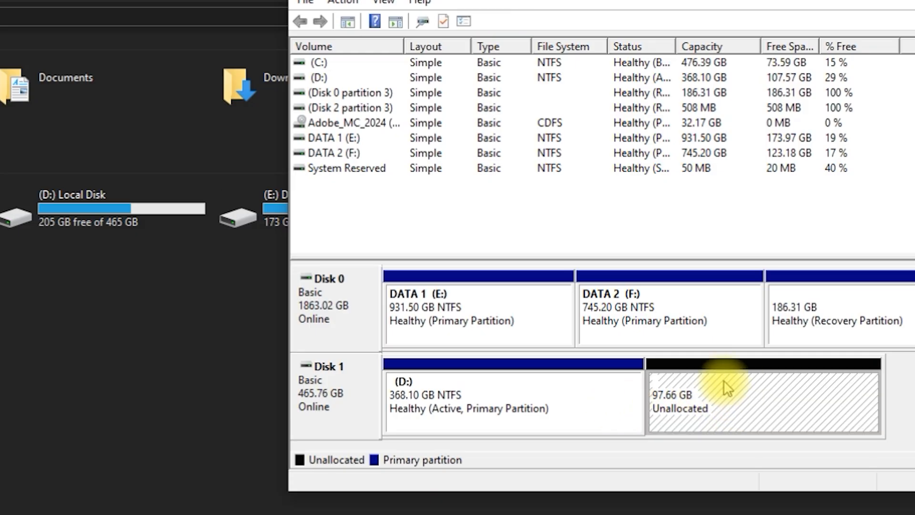
pyautogui.moveTo(708, 383)
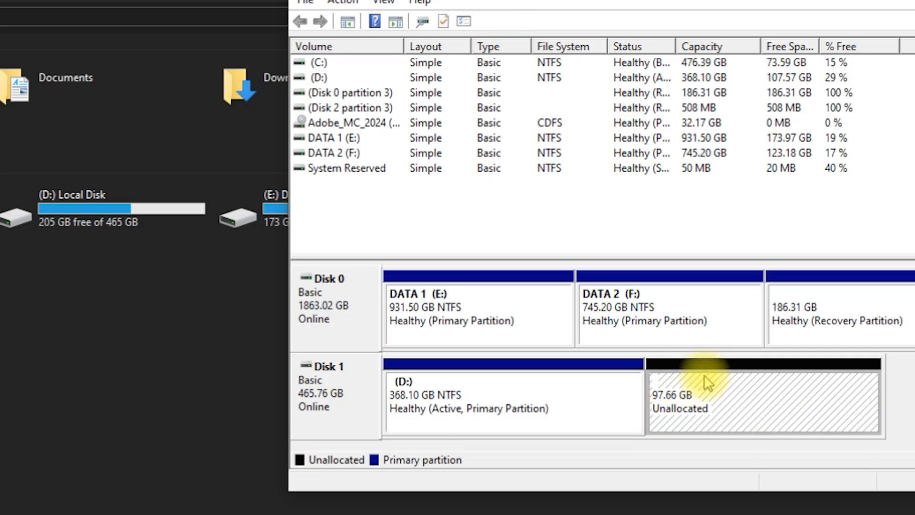
# Start a New Simple Volume on the 97.66 GB unallocated space.
pyautogui.rightClick(706, 386)
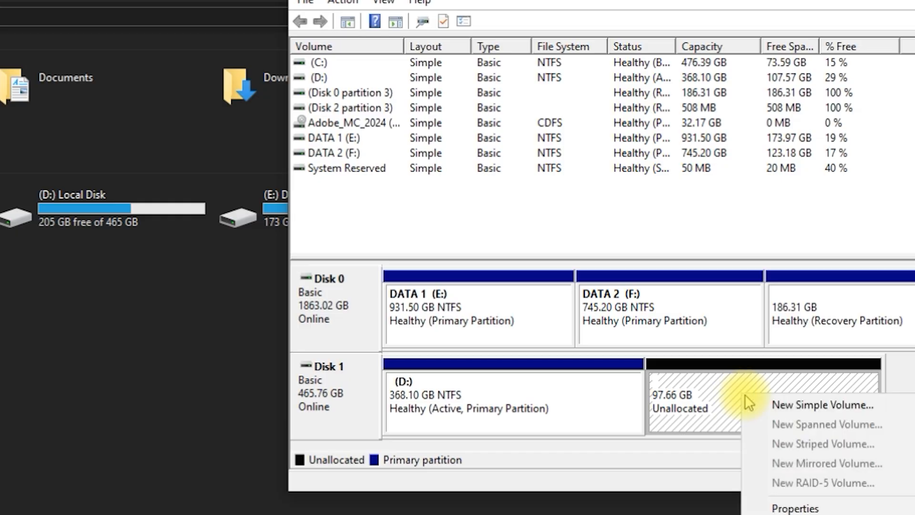
pyautogui.click(822, 404)
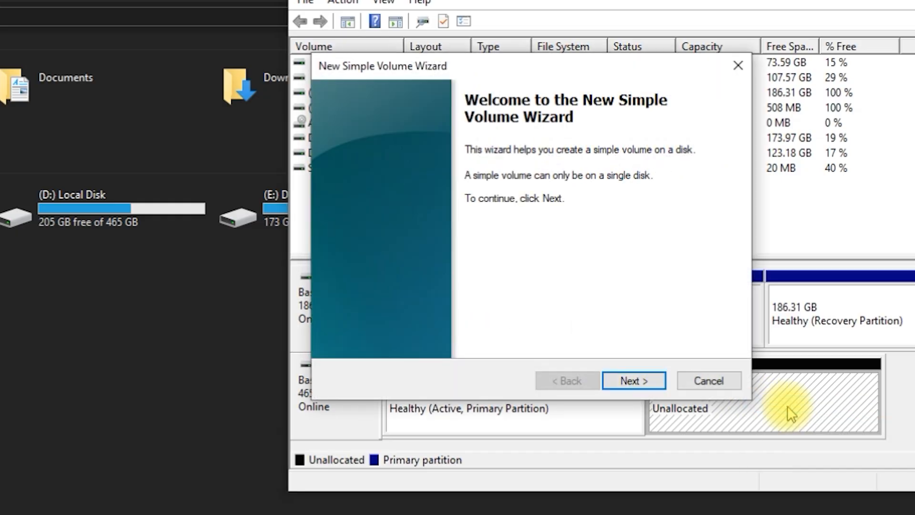
# Accept the full 100000 MB size and drive letter H for the new volume.
pyautogui.click(633, 380)
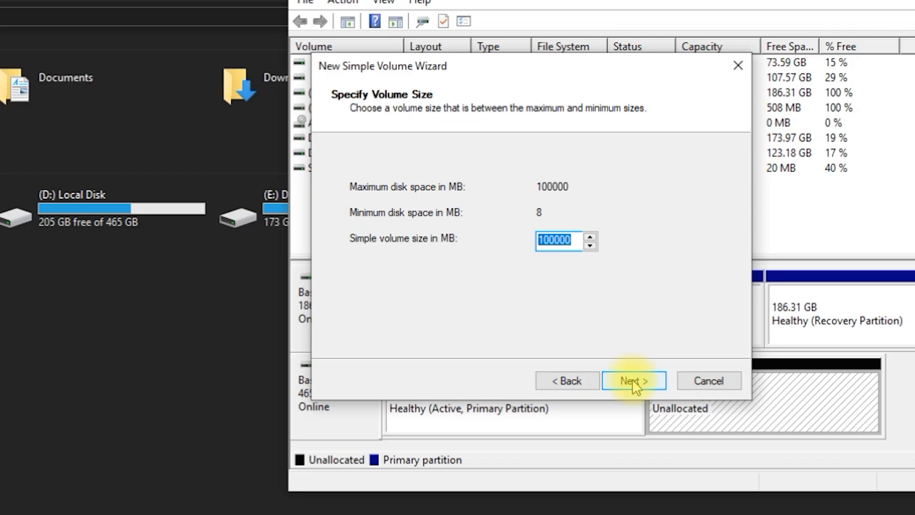
pyautogui.click(633, 380)
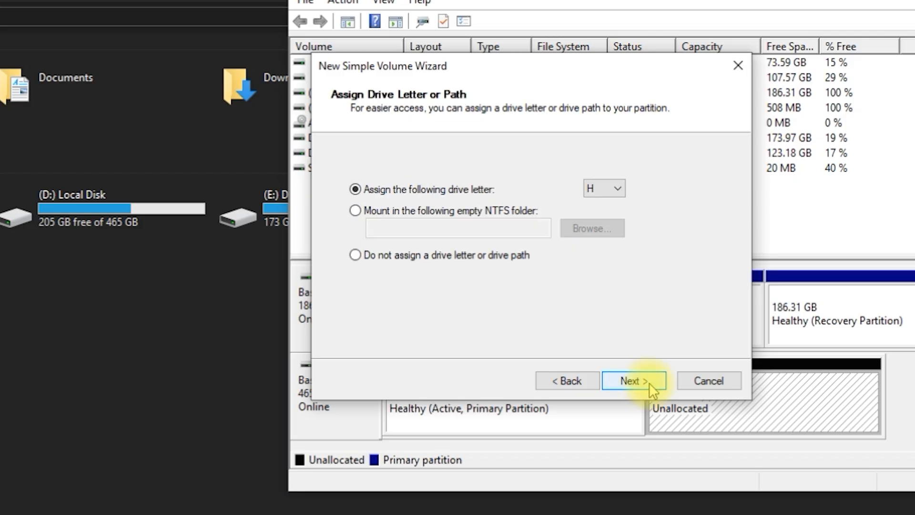
pyautogui.moveTo(605, 227)
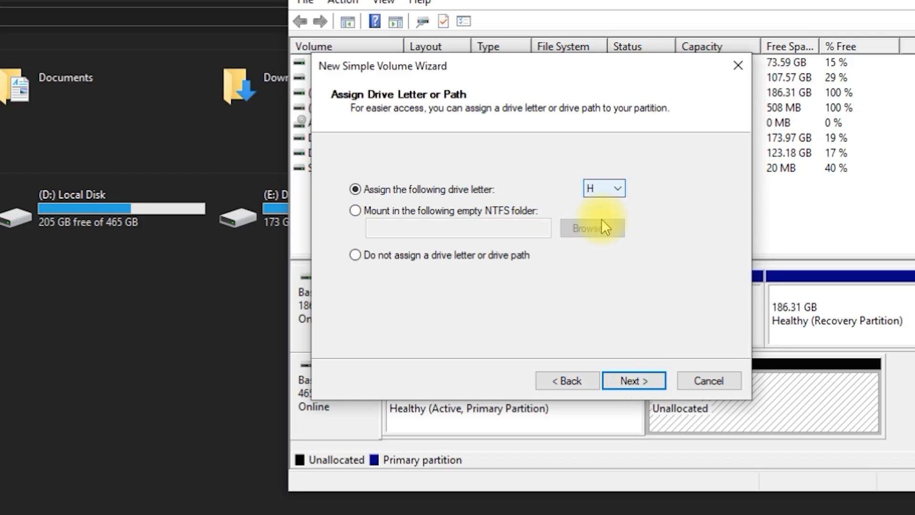
pyautogui.click(633, 380)
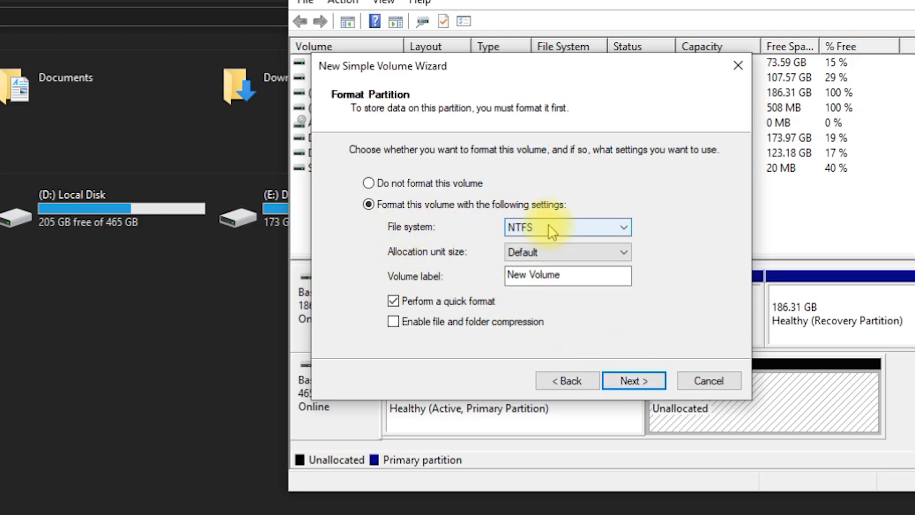
pyautogui.moveTo(525, 248)
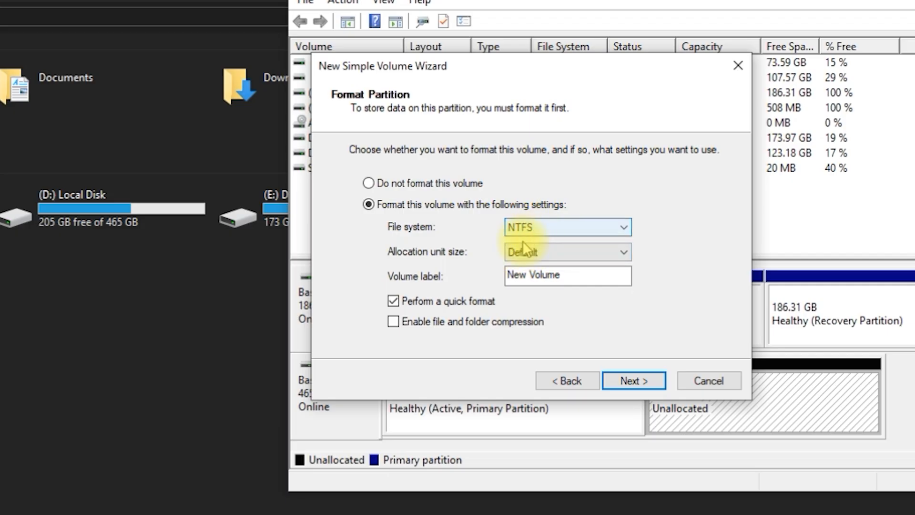
pyautogui.moveTo(401, 286)
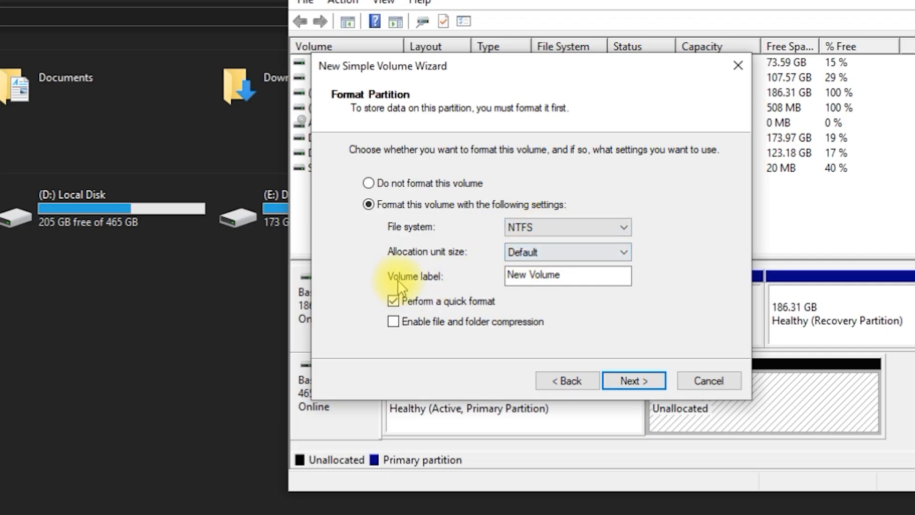
# Label the volume 'Back Drive', keep quick NTFS format, and finish creating H:.
pyautogui.tripleClick(566, 274)
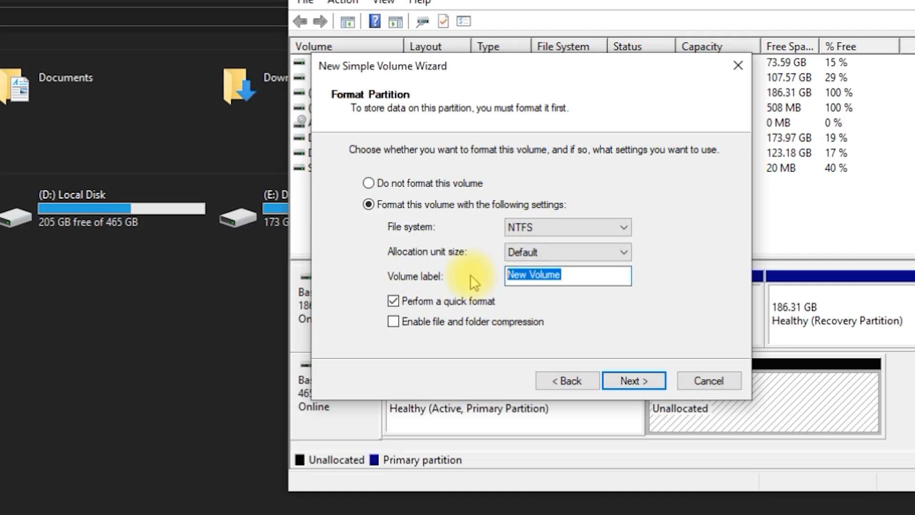
pyautogui.write('Back')
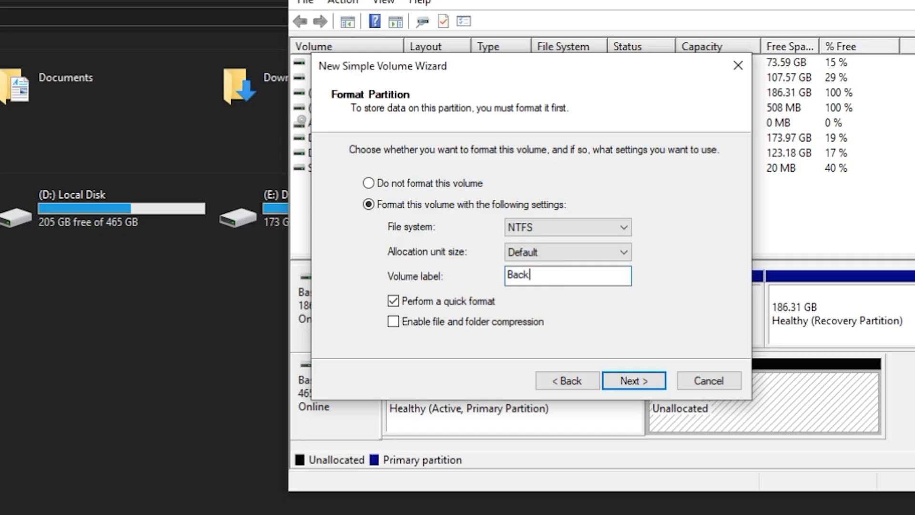
pyautogui.write('Drive')
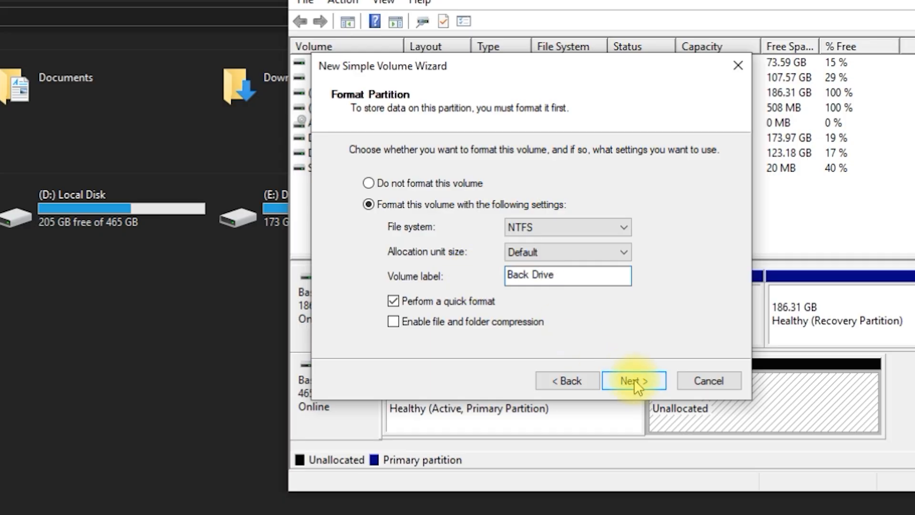
pyautogui.click(634, 381)
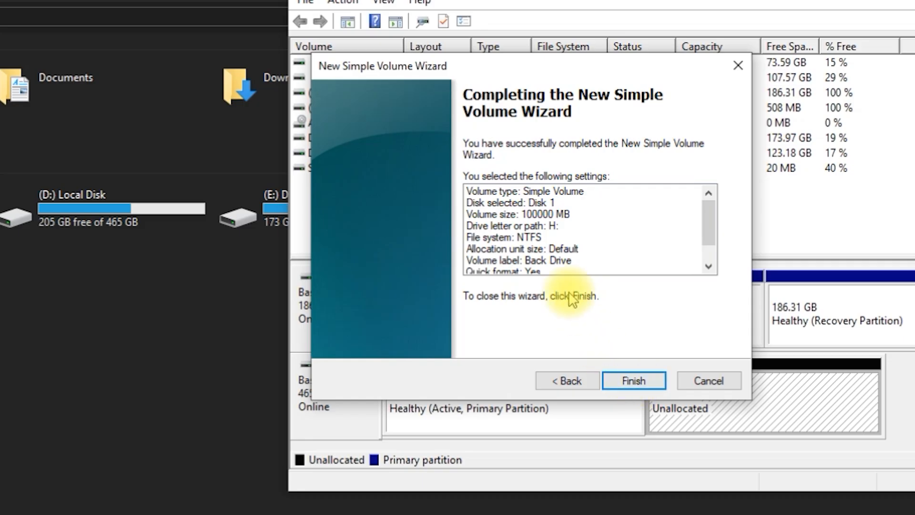
pyautogui.click(633, 381)
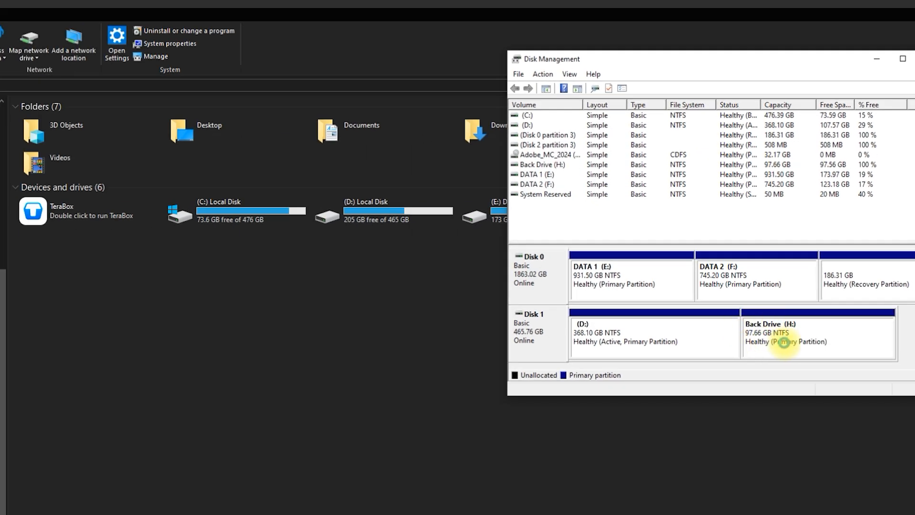
# Check the new H: Back Drive (97.5 GB free of 97.6 GB) in This PC.
pyautogui.click(816, 332)
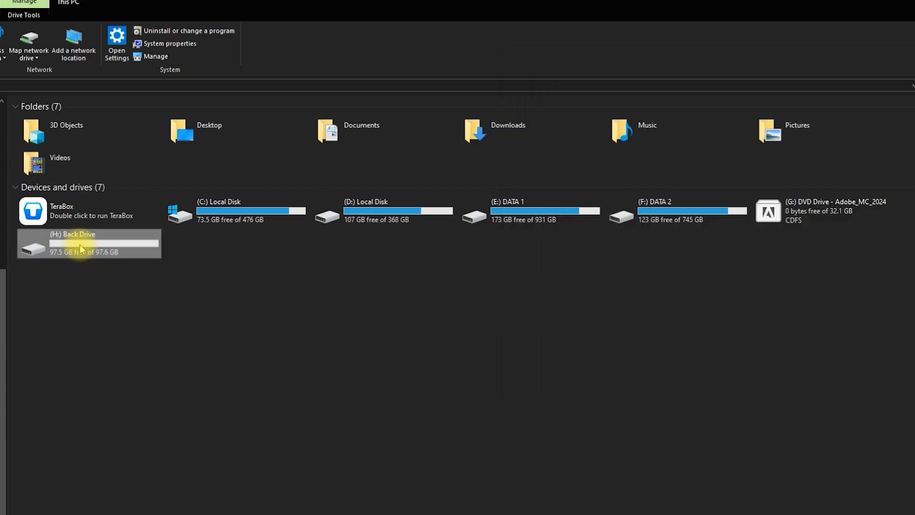
pyautogui.moveTo(74, 250)
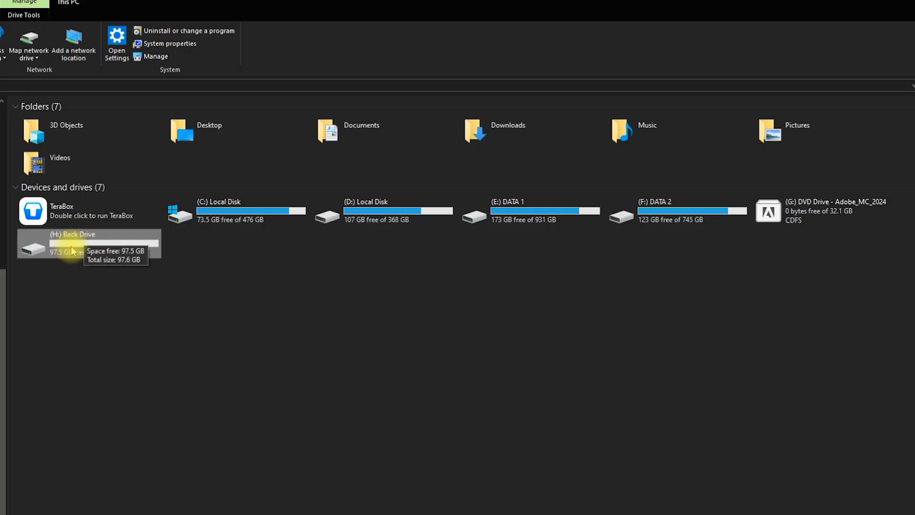
pyautogui.moveTo(156, 248)
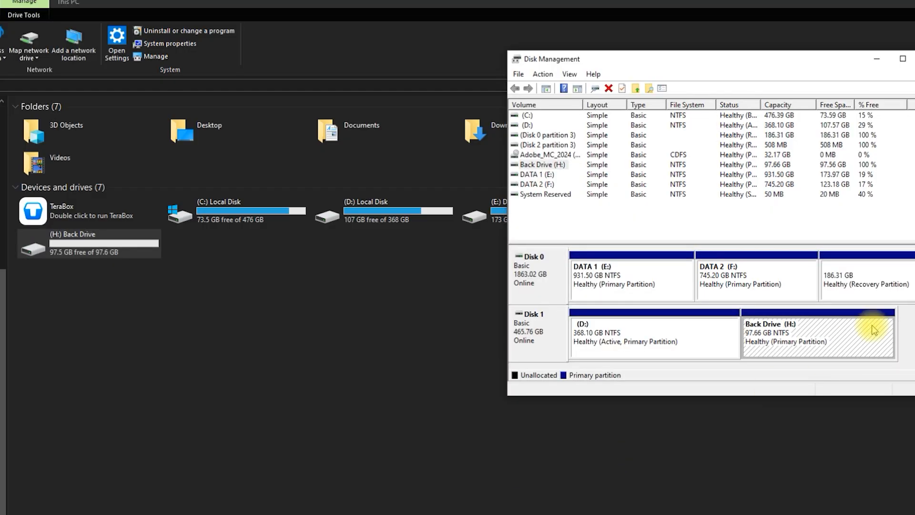
pyautogui.moveTo(726, 244)
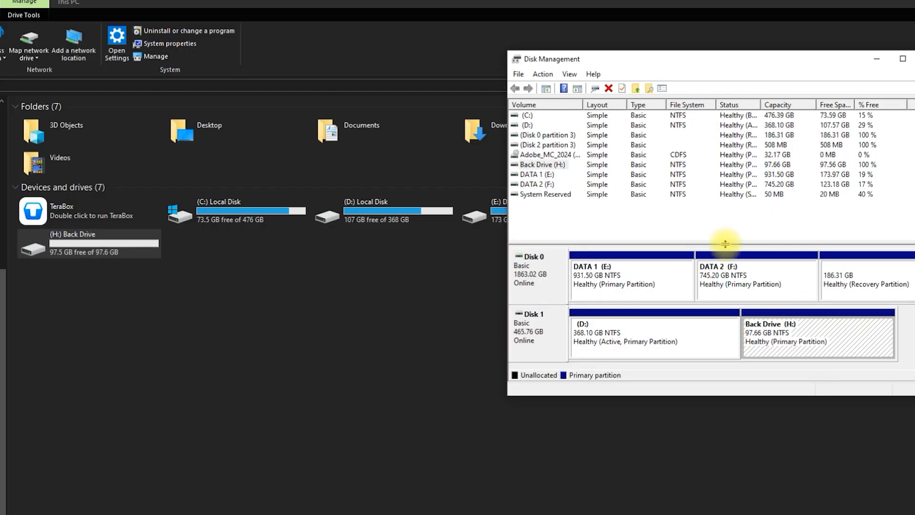
pyautogui.moveTo(549, 324)
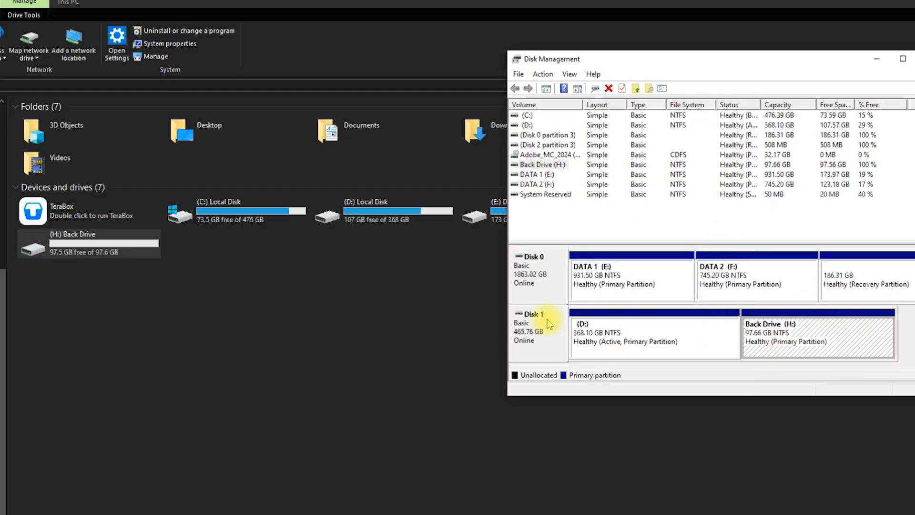
pyautogui.moveTo(89, 243)
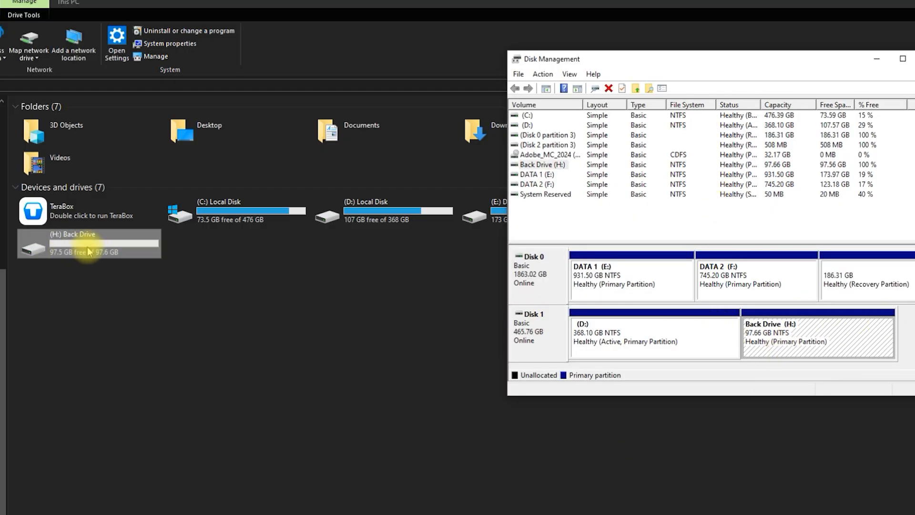